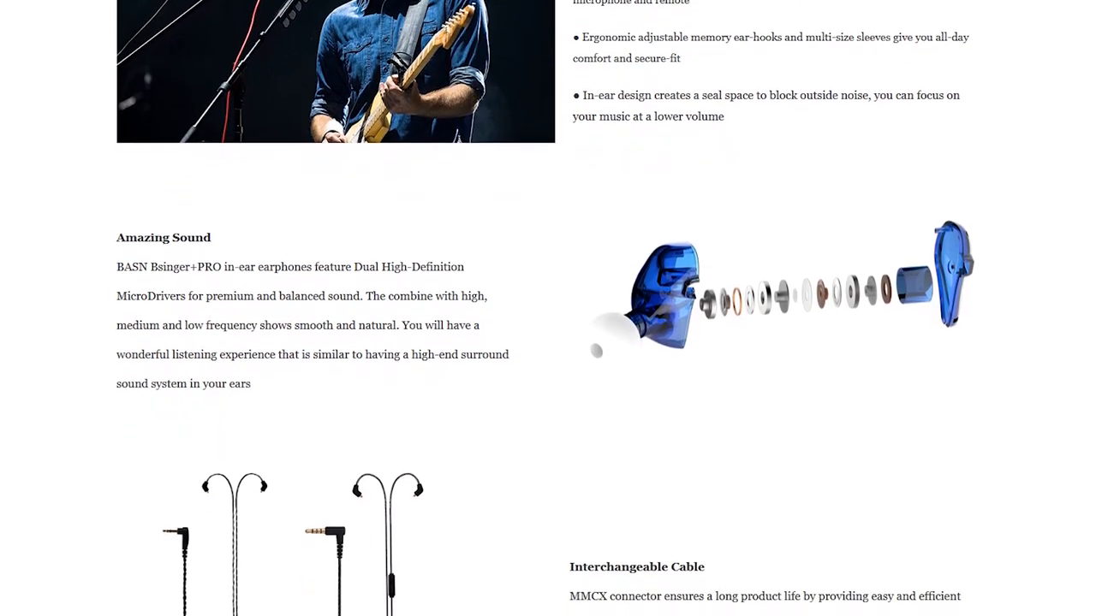
- Scroll the BASN Bsinger+PRO product page past the Amazing Sound and Interchangeable Cable sections
scroll(down, 3)
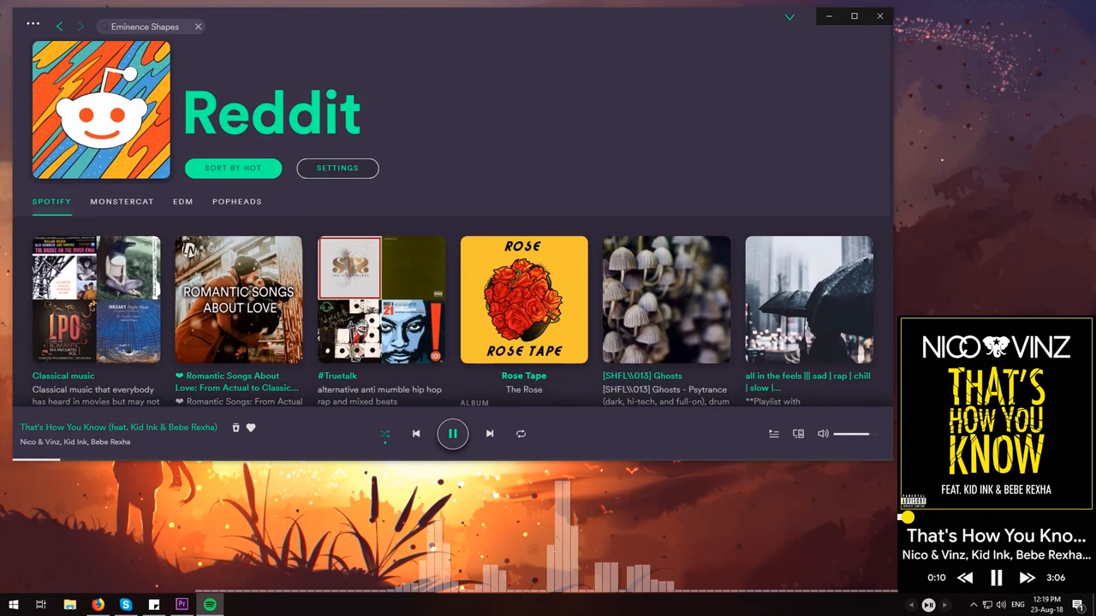
- Scroll the Reddit playlists grid down to the chill, fresh and Mexican music playlists
scroll(down, 3)
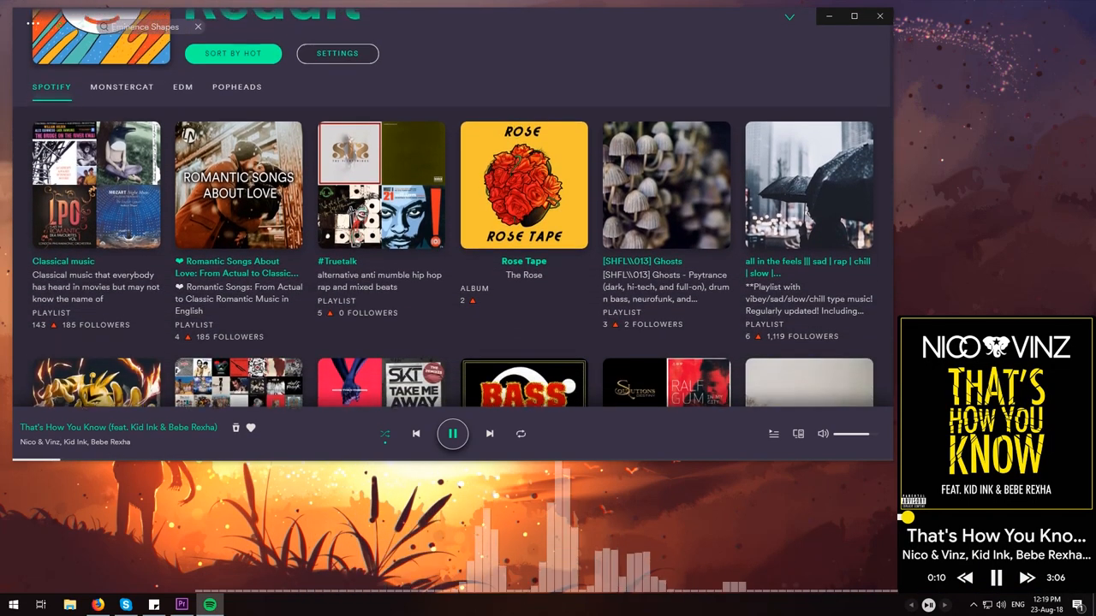
scroll(down, 3)
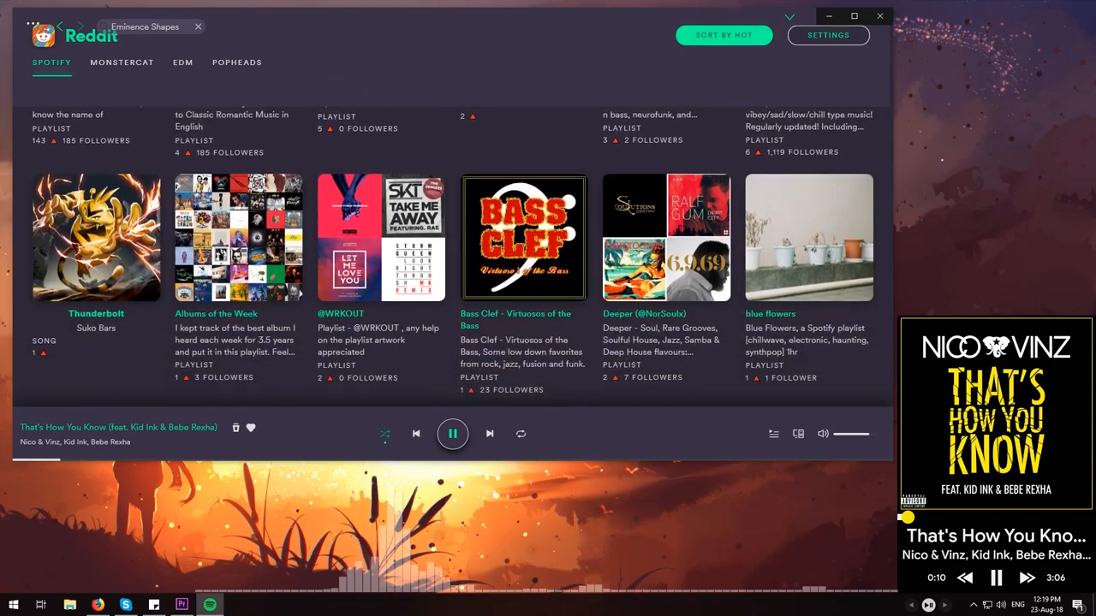
scroll(down, 3)
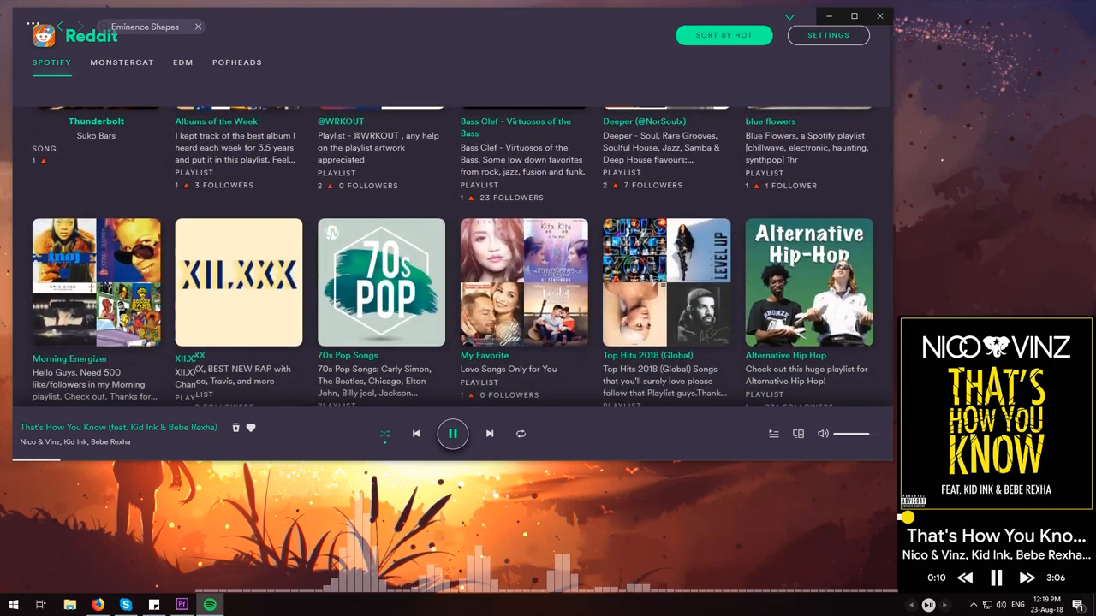
scroll(down, 3)
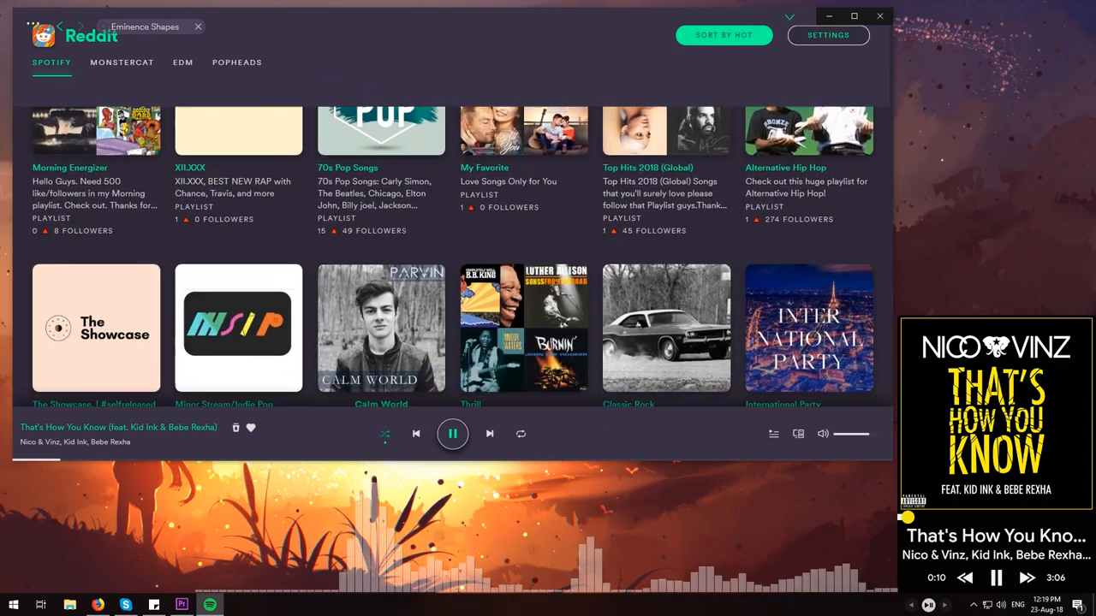
scroll(down, 3)
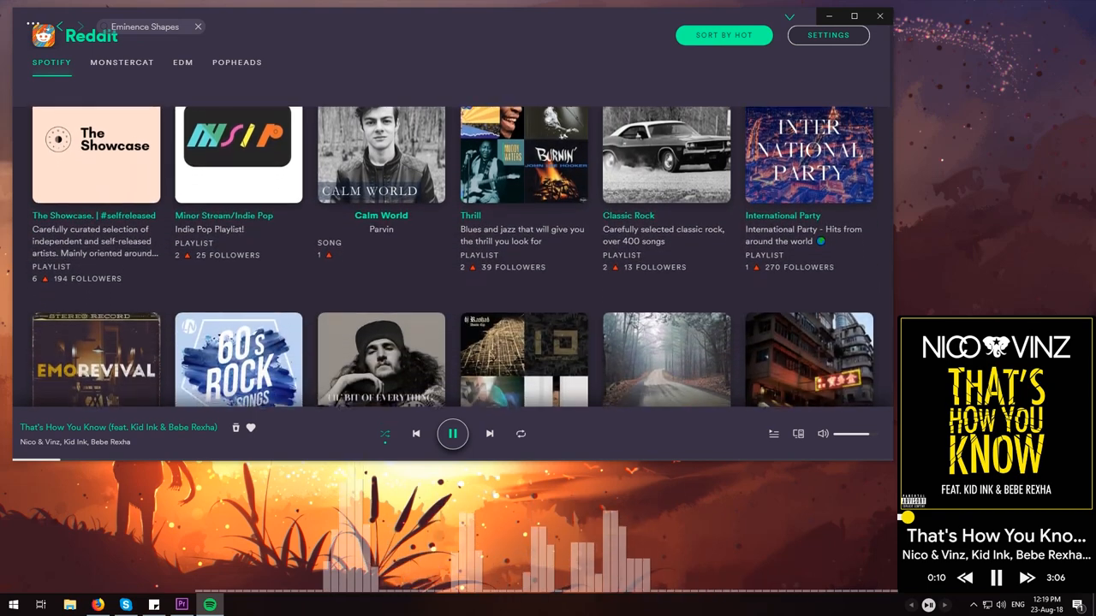
scroll(down, 3)
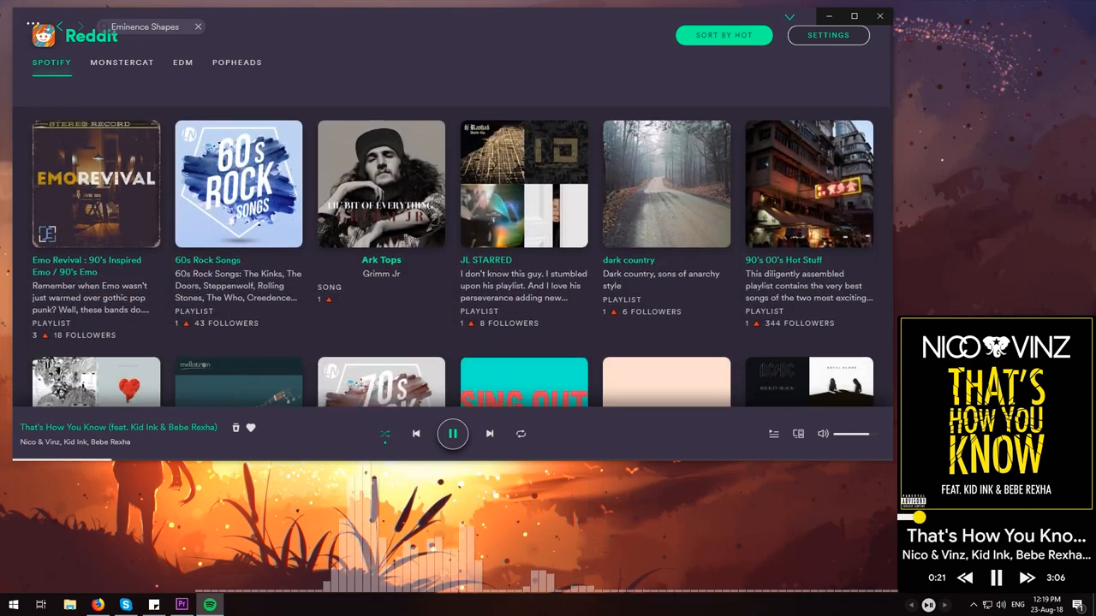
scroll(down, 3)
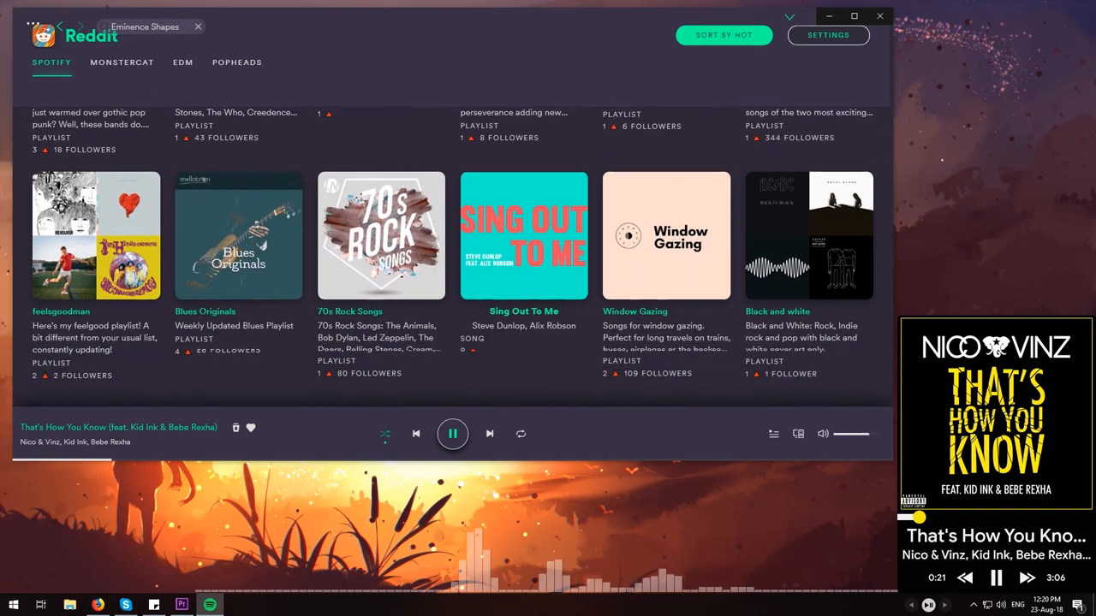
scroll(down, 3)
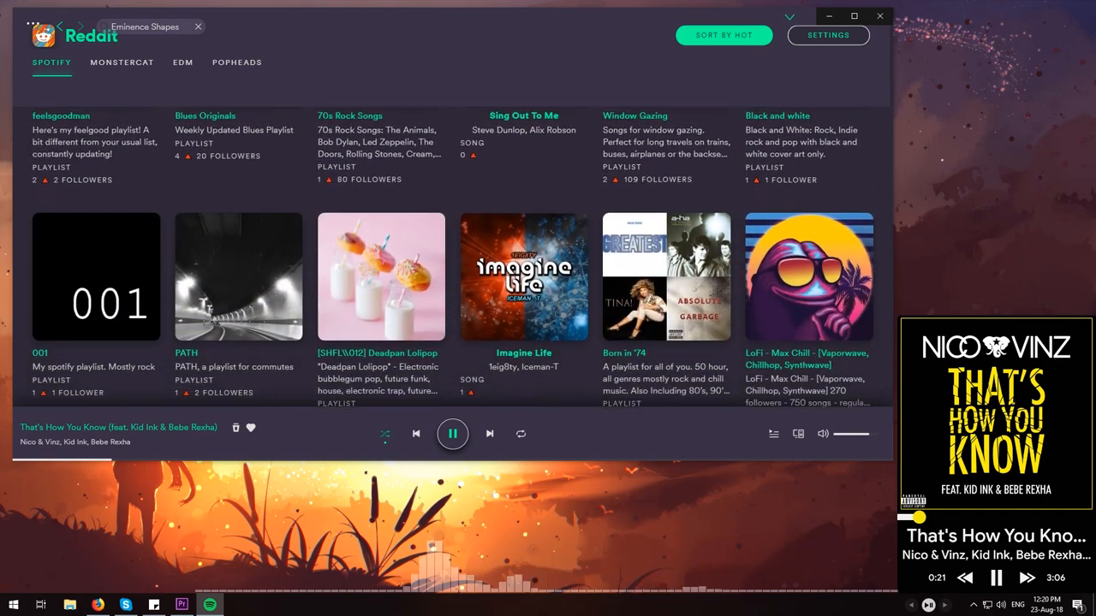
scroll(down, 3)
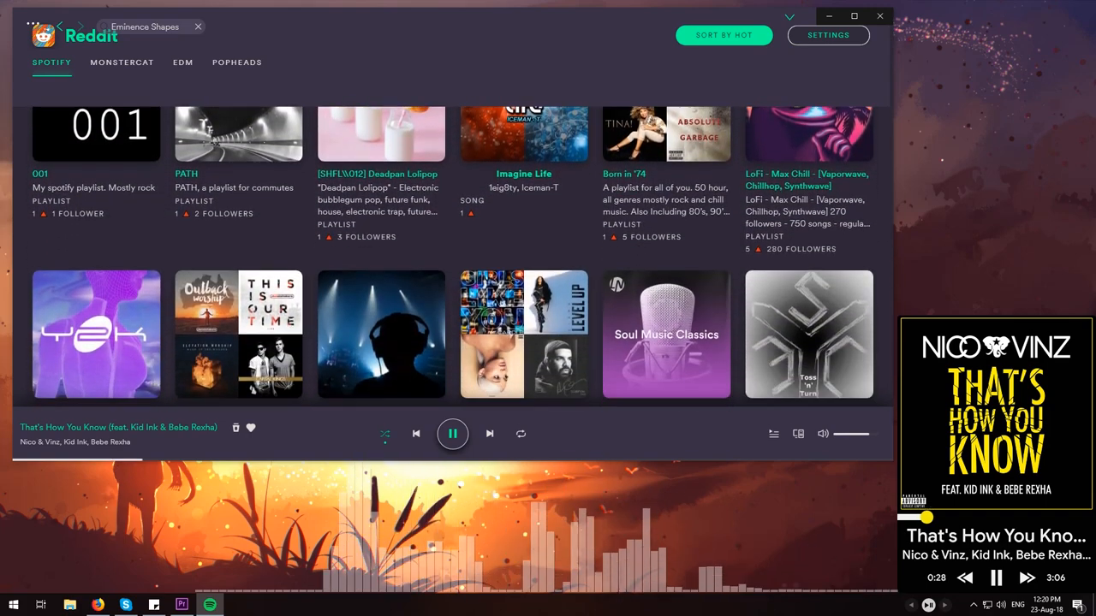
scroll(down, 3)
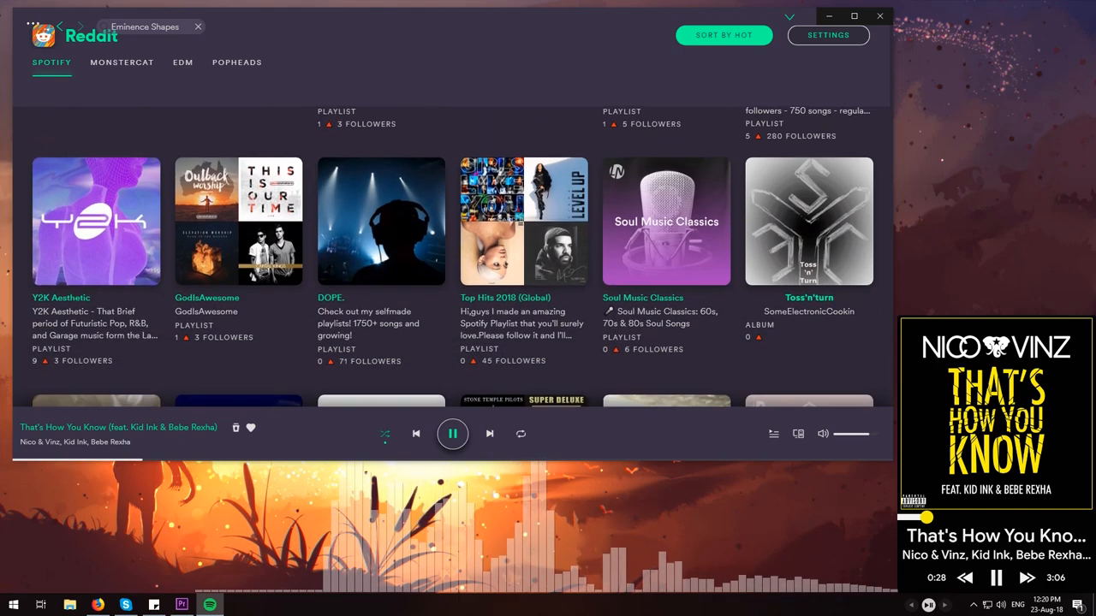
scroll(down, 3)
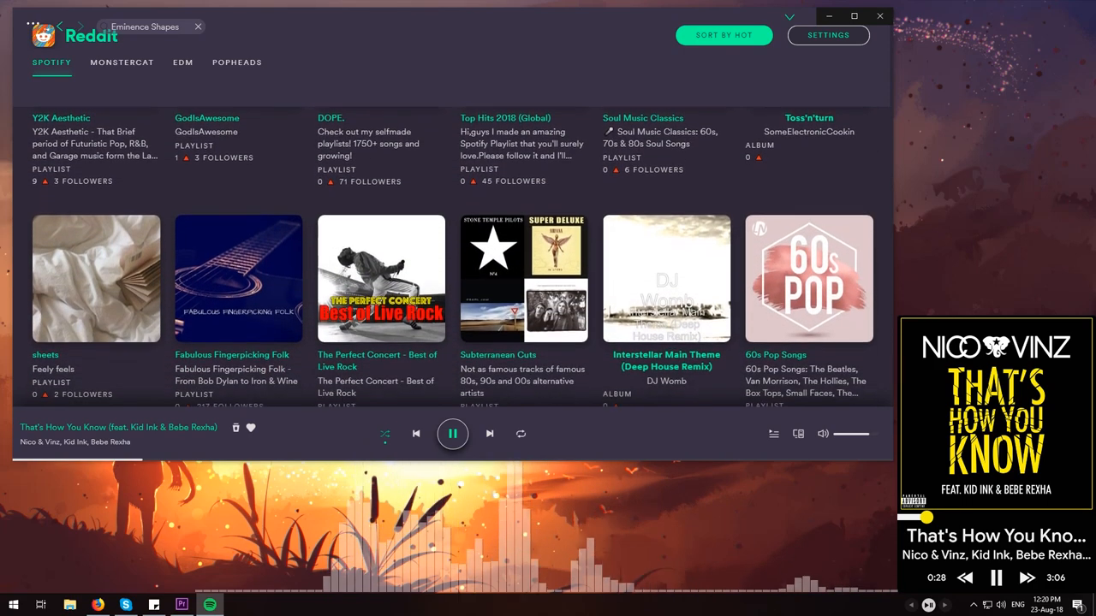
scroll(down, 3)
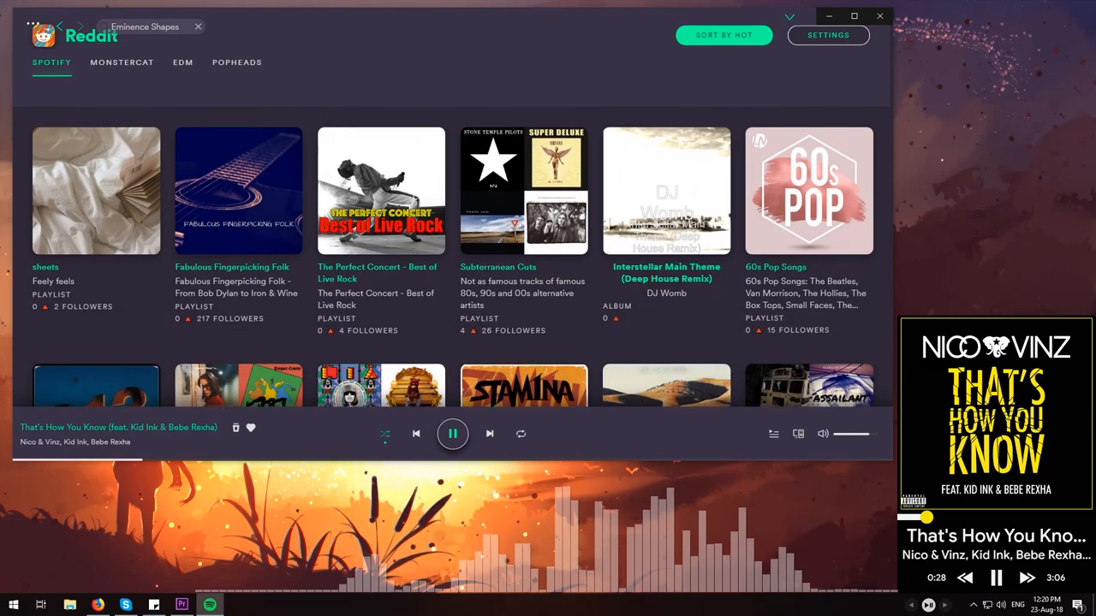
scroll(down, 3)
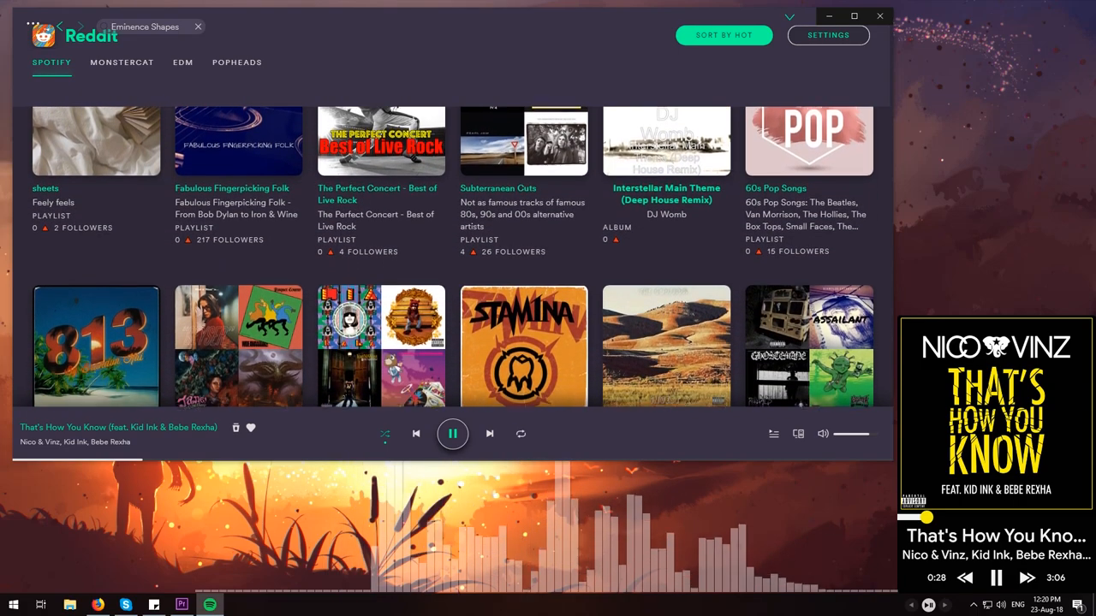
scroll(down, 3)
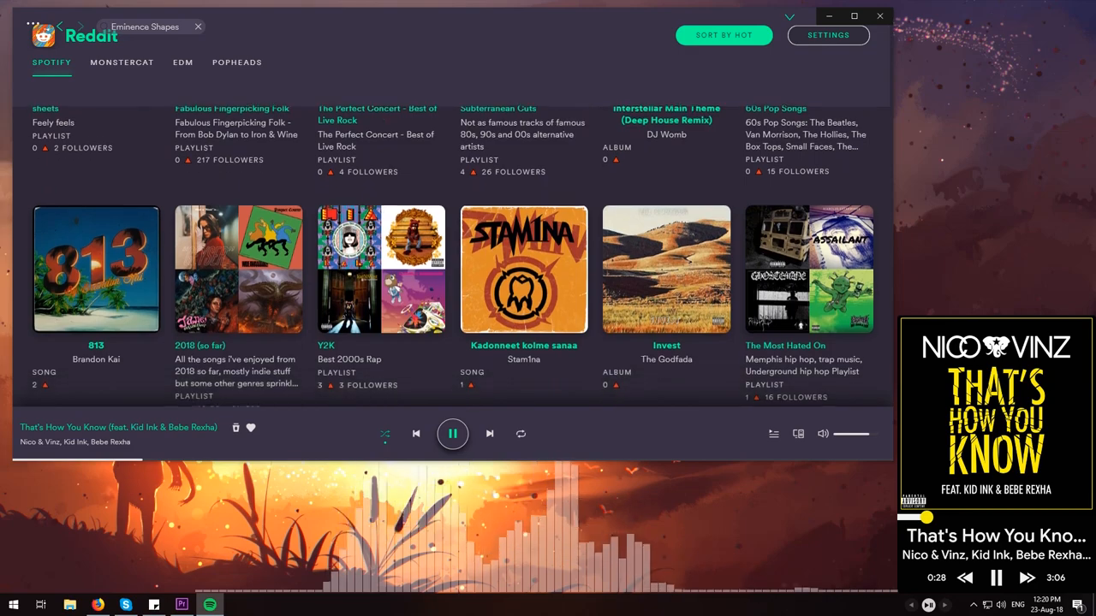
scroll(down, 3)
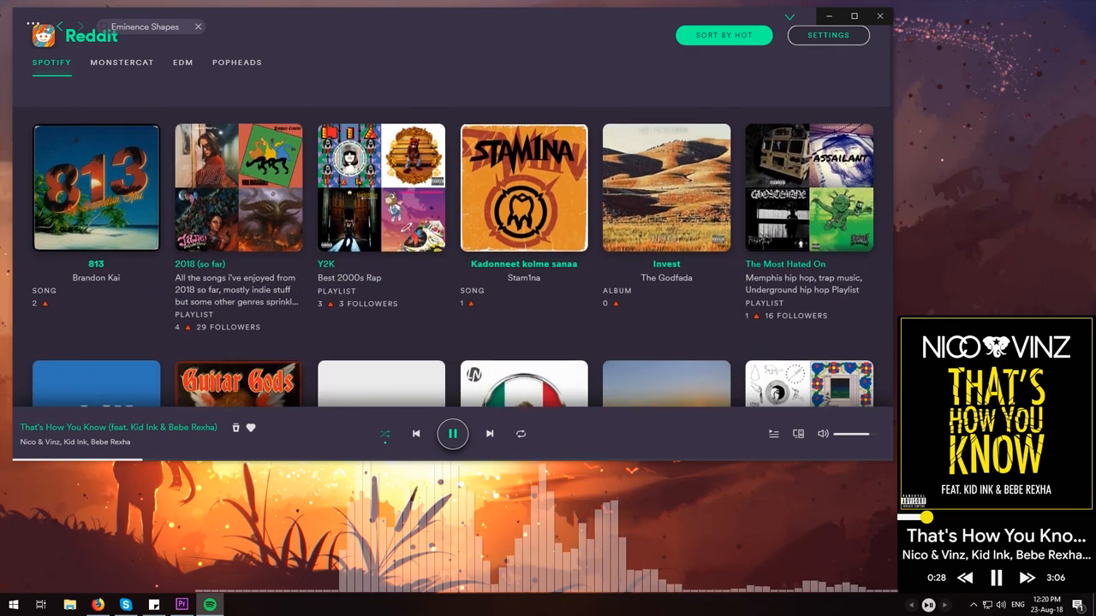
scroll(down, 3)
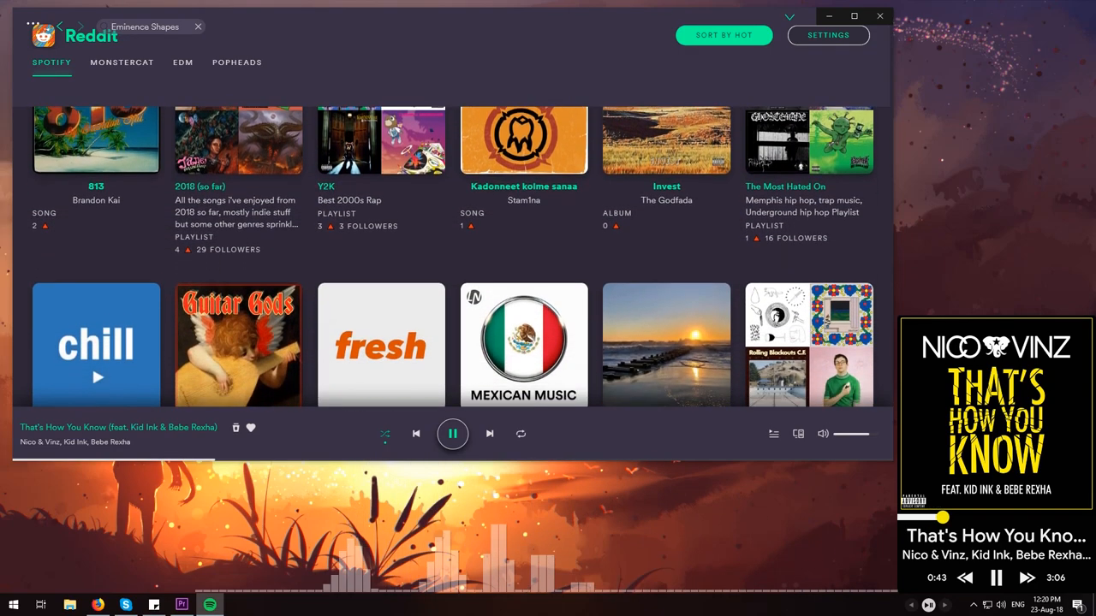
scroll(down, 3)
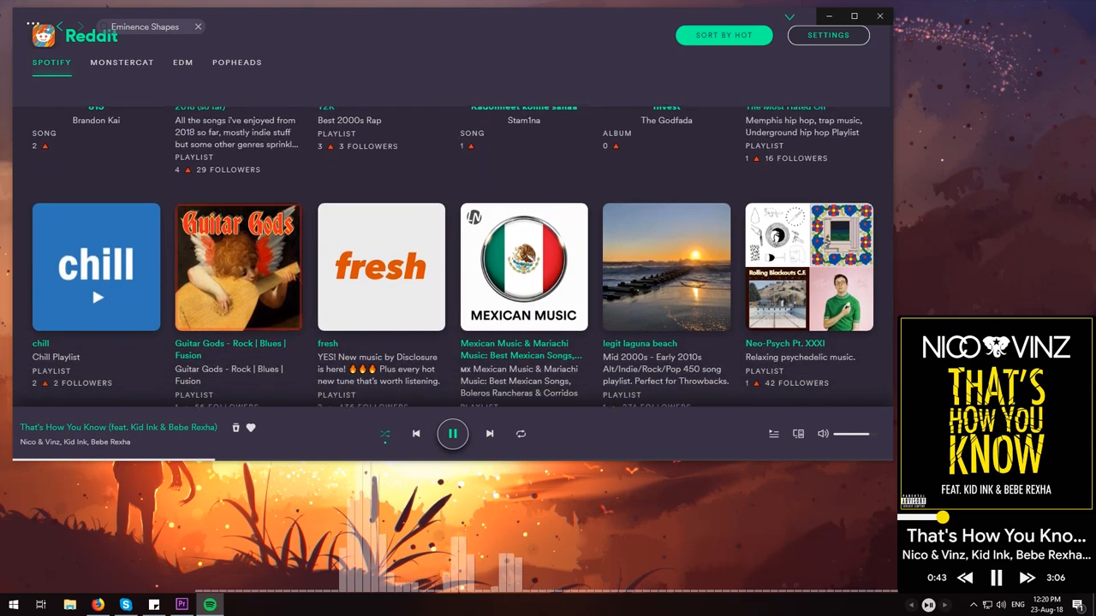
scroll(down, 3)
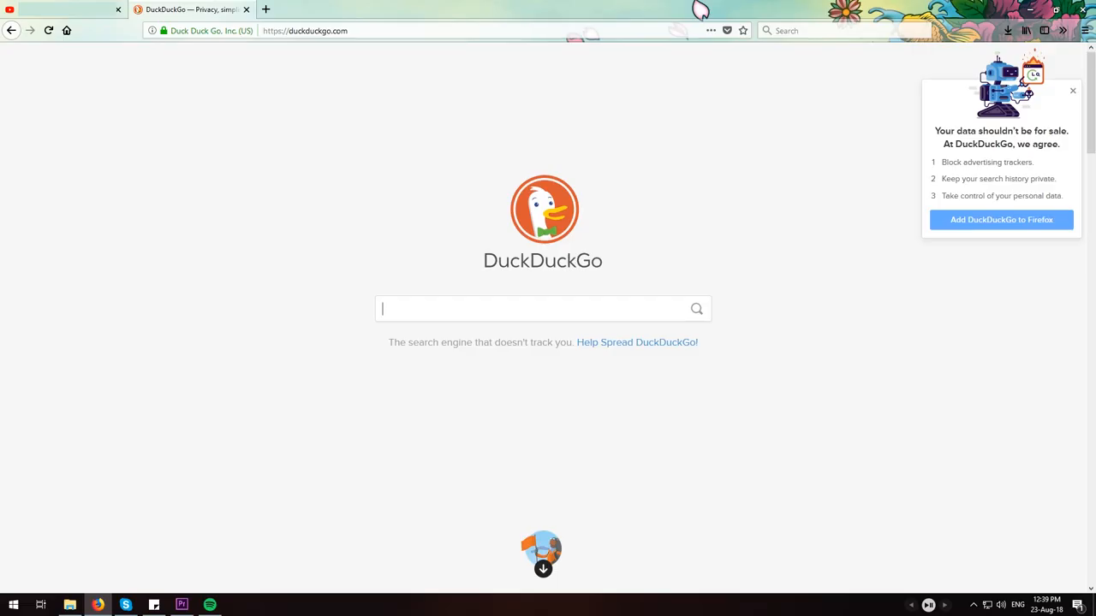
- Enter the search query "BASN BSinger+Pro Nathan TheMusicVlogger" in the DuckDuckGo search box
text(BASN BSinger+)
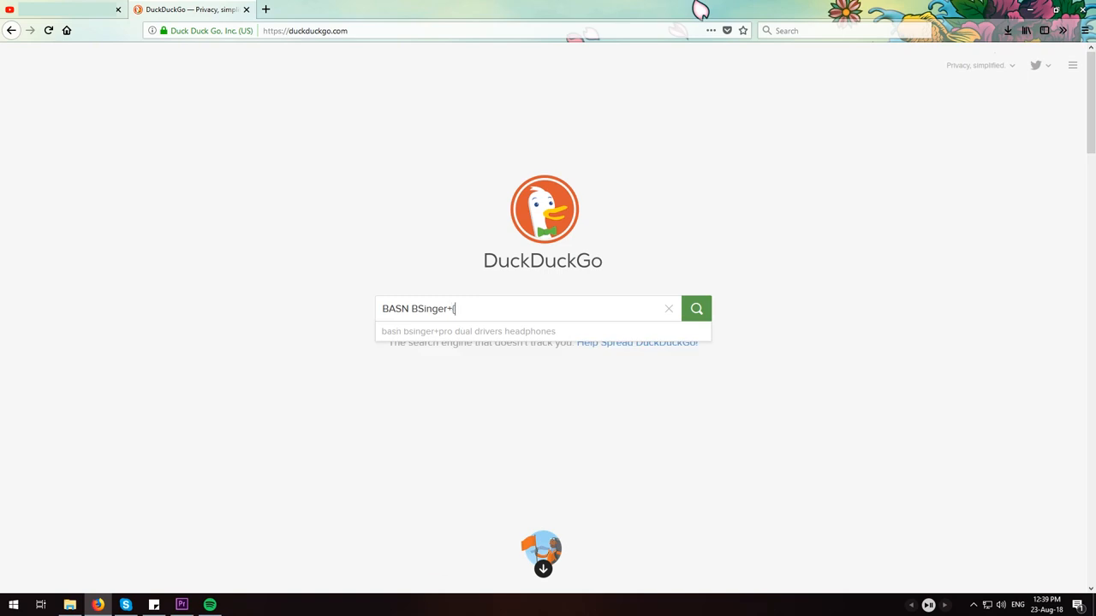
text((P)
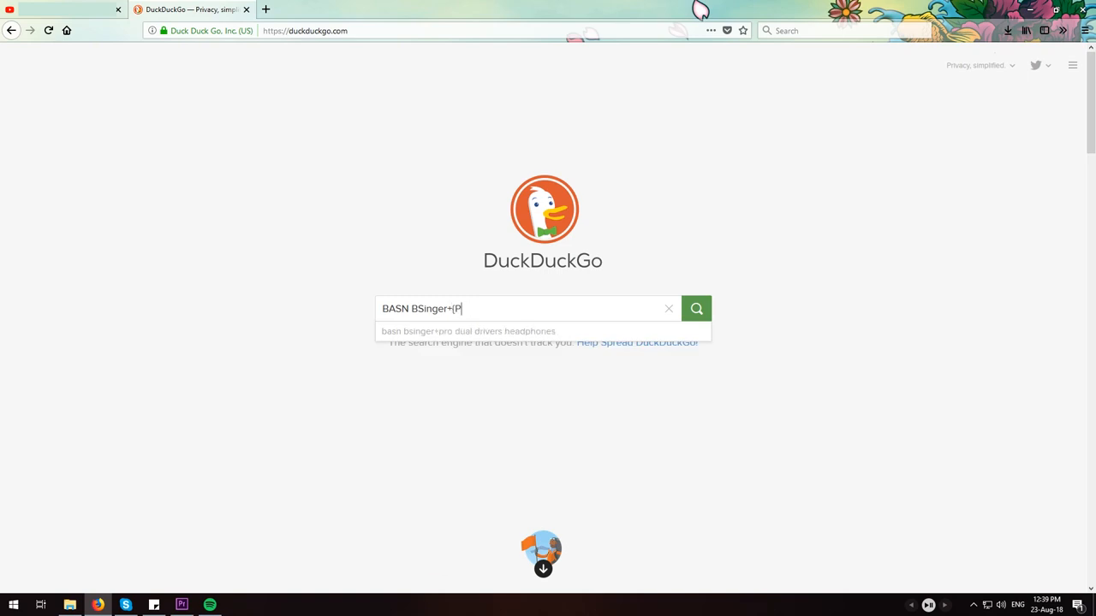
text(ro)
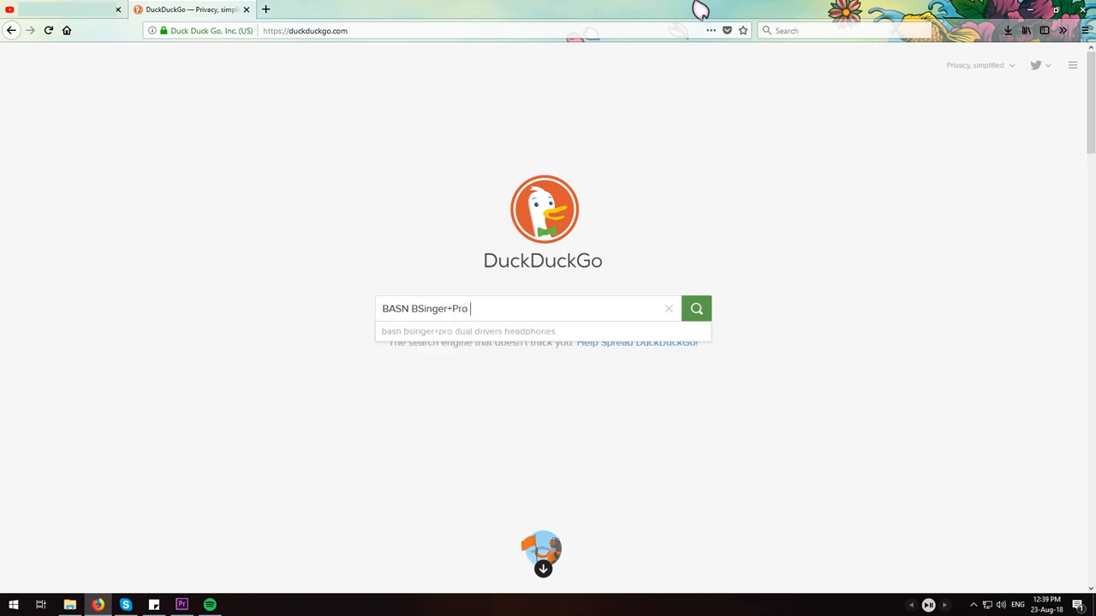
text(Nathan)
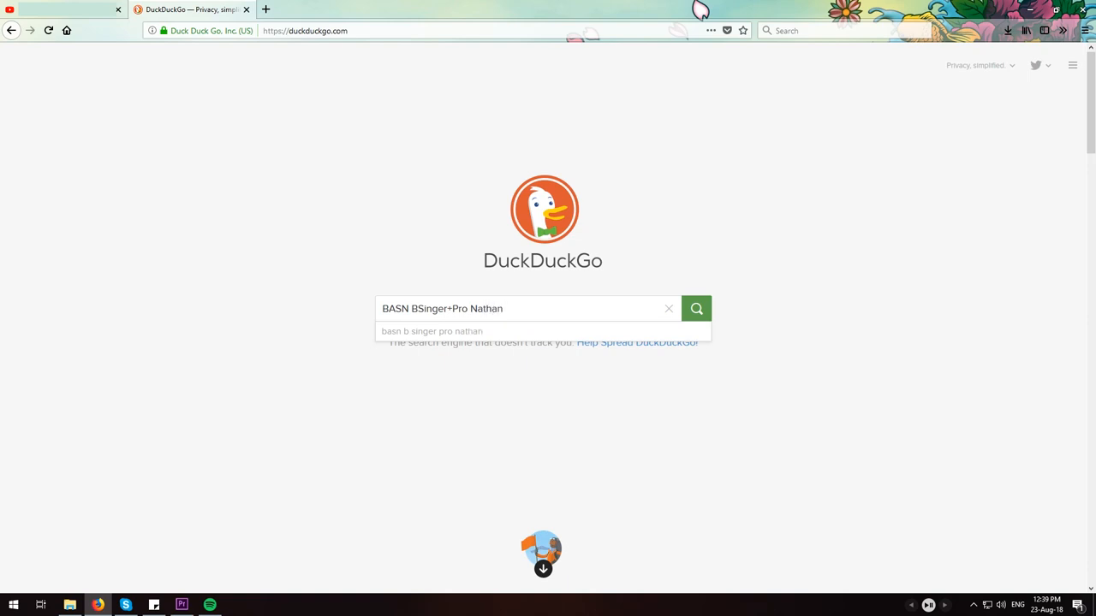
text(TheMu)
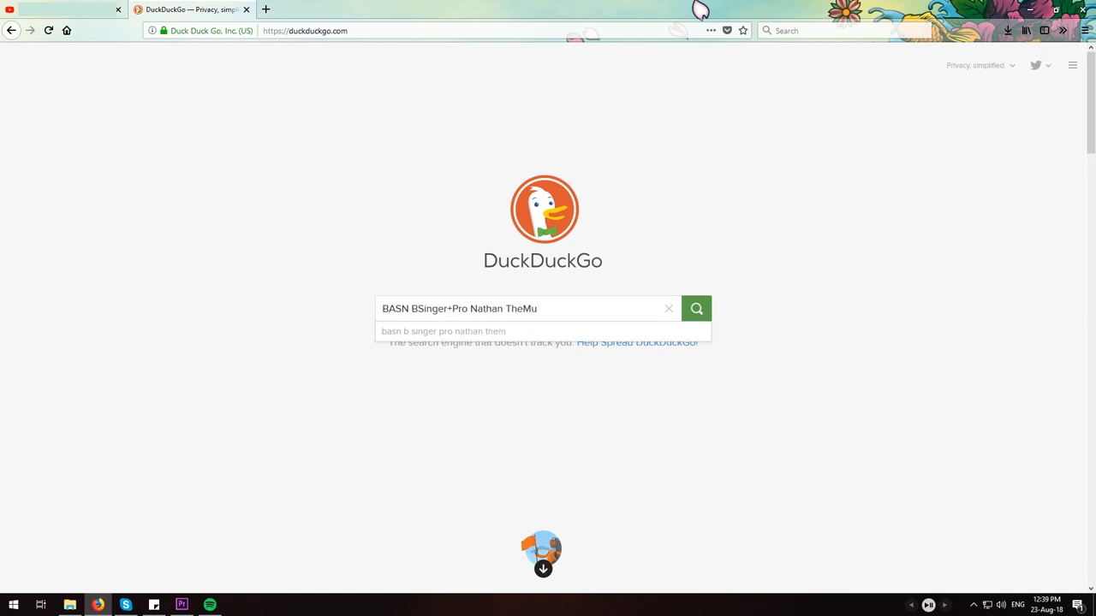
text(sicVlogger)
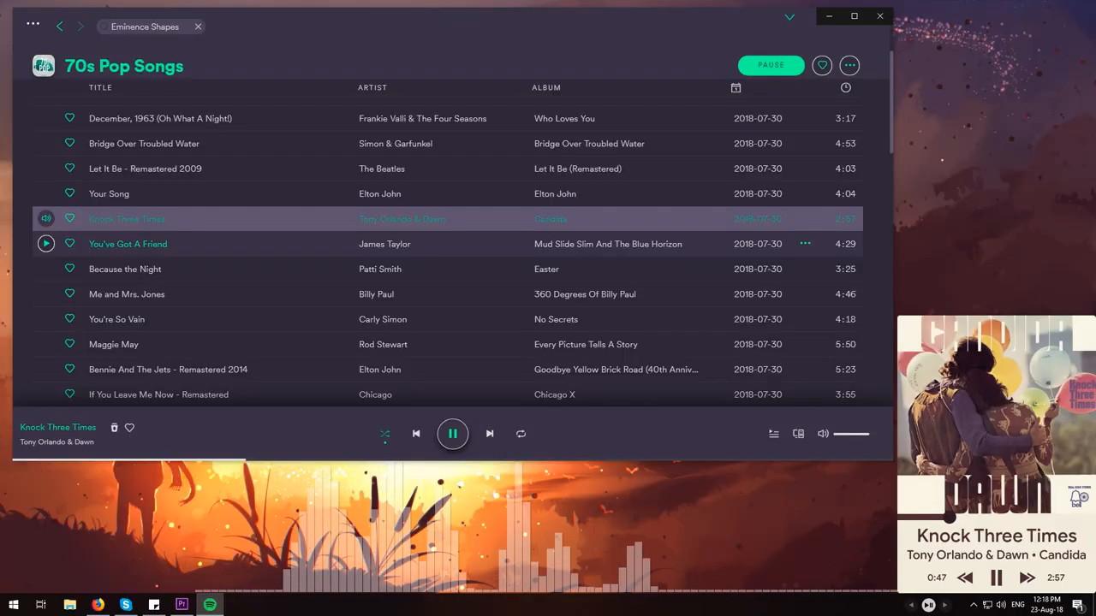
- Scroll the 70s Pop Songs track list, then return to the Reddit playlist collection via the back arrow
scroll(down, 3)
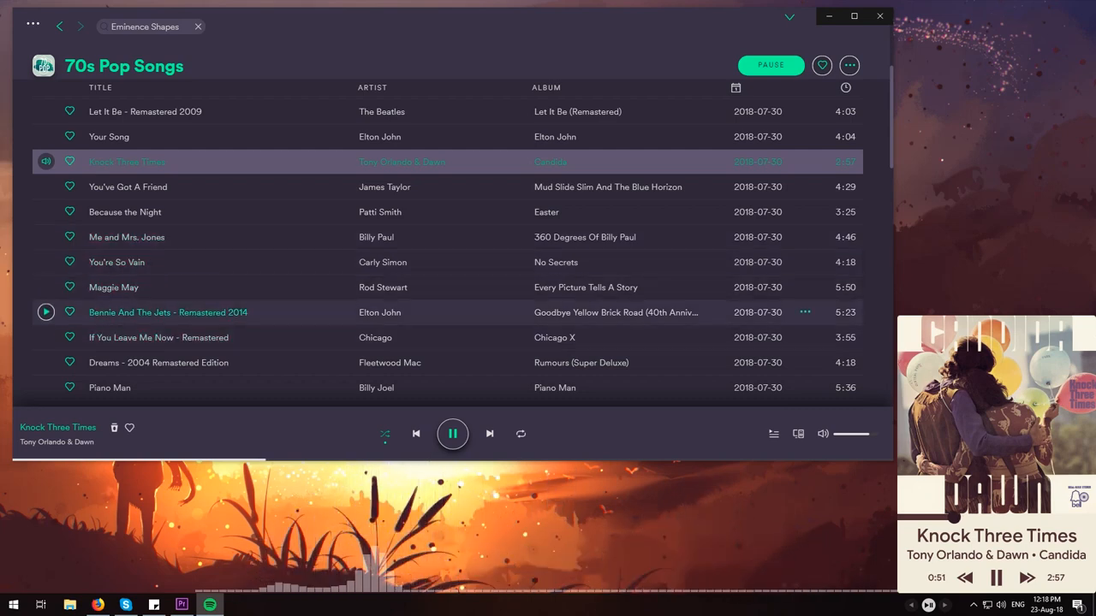
scroll(down, 3)
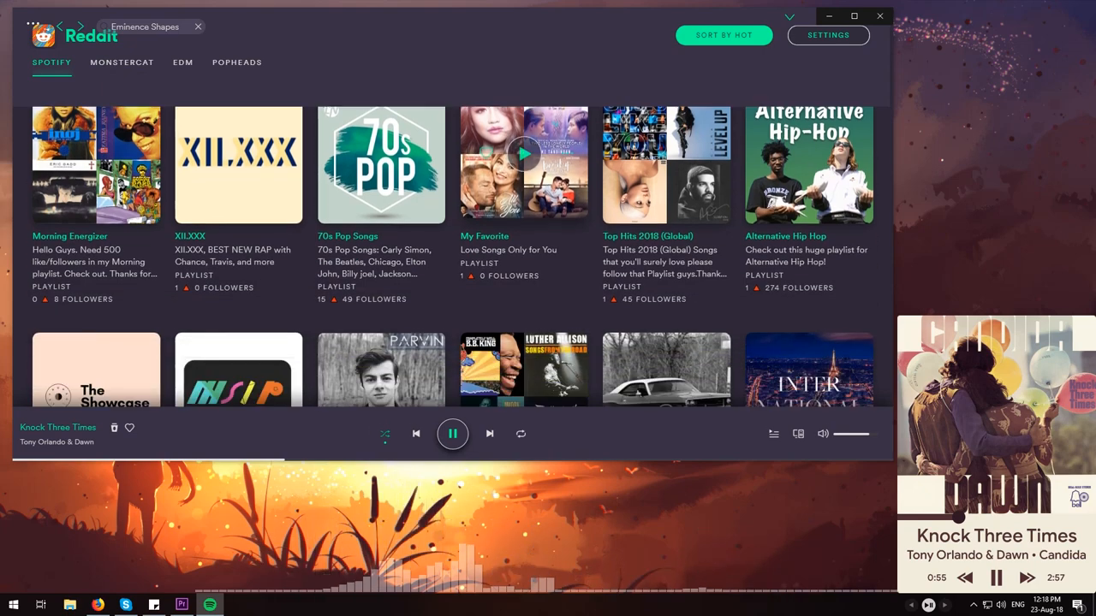
scroll(down, 3)
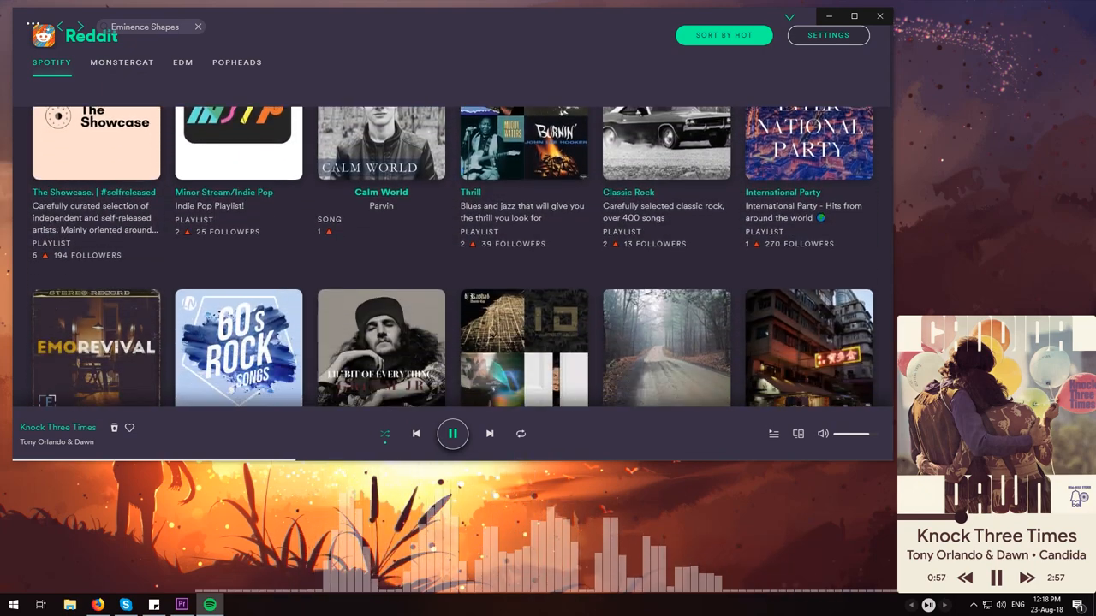
scroll(down, 3)
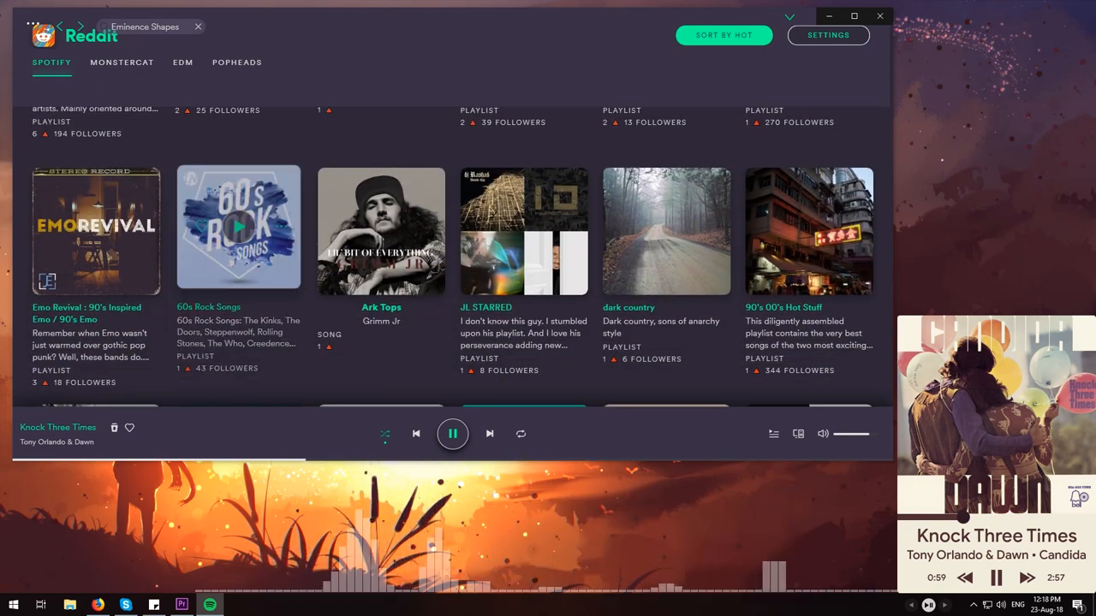
click(238, 231)
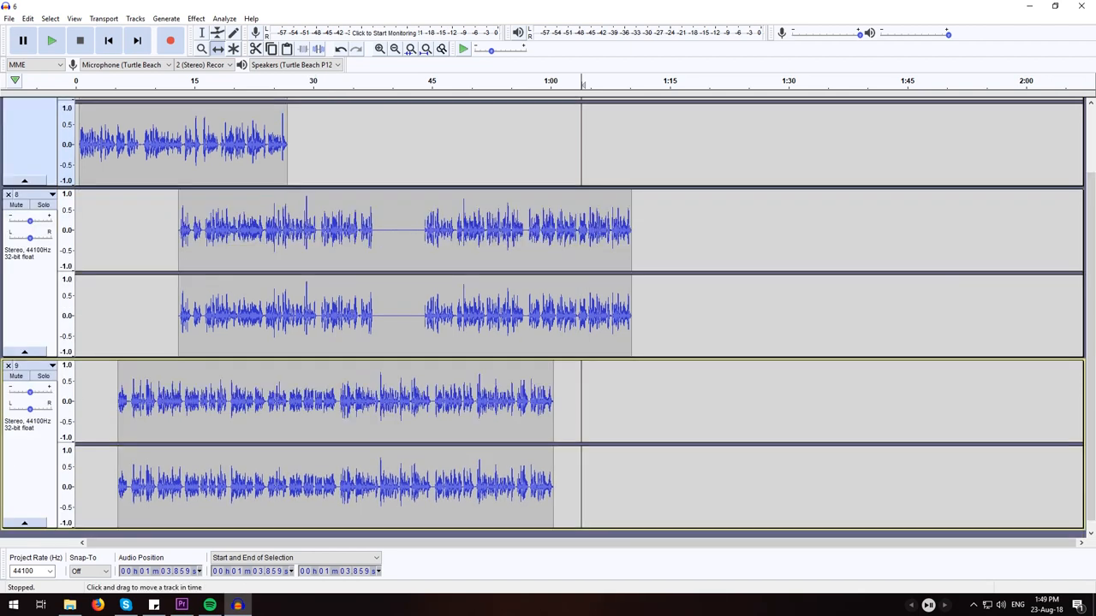
click(202, 33)
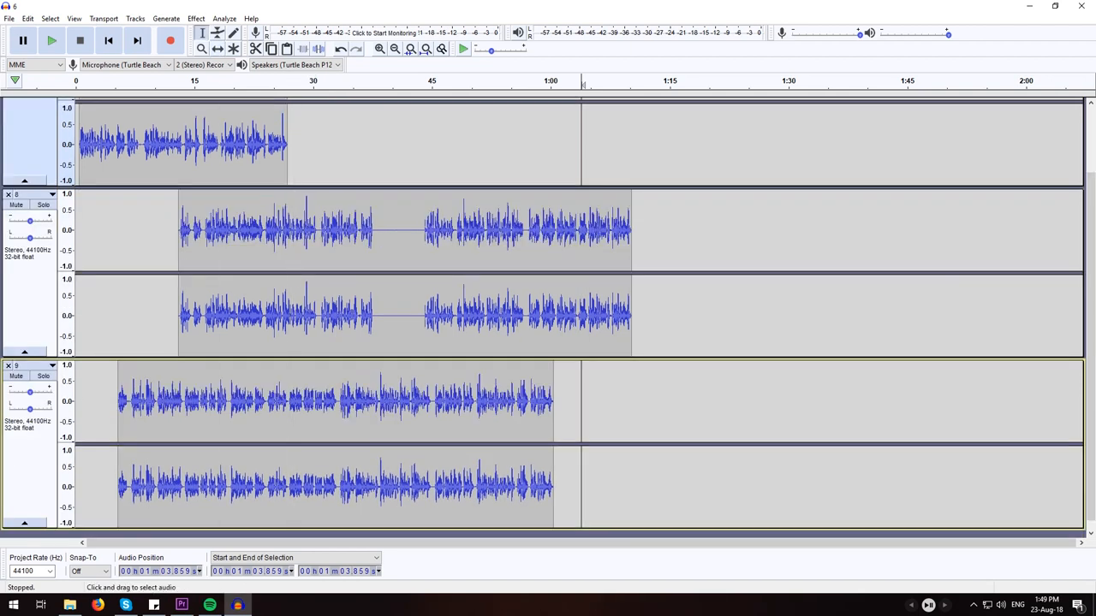